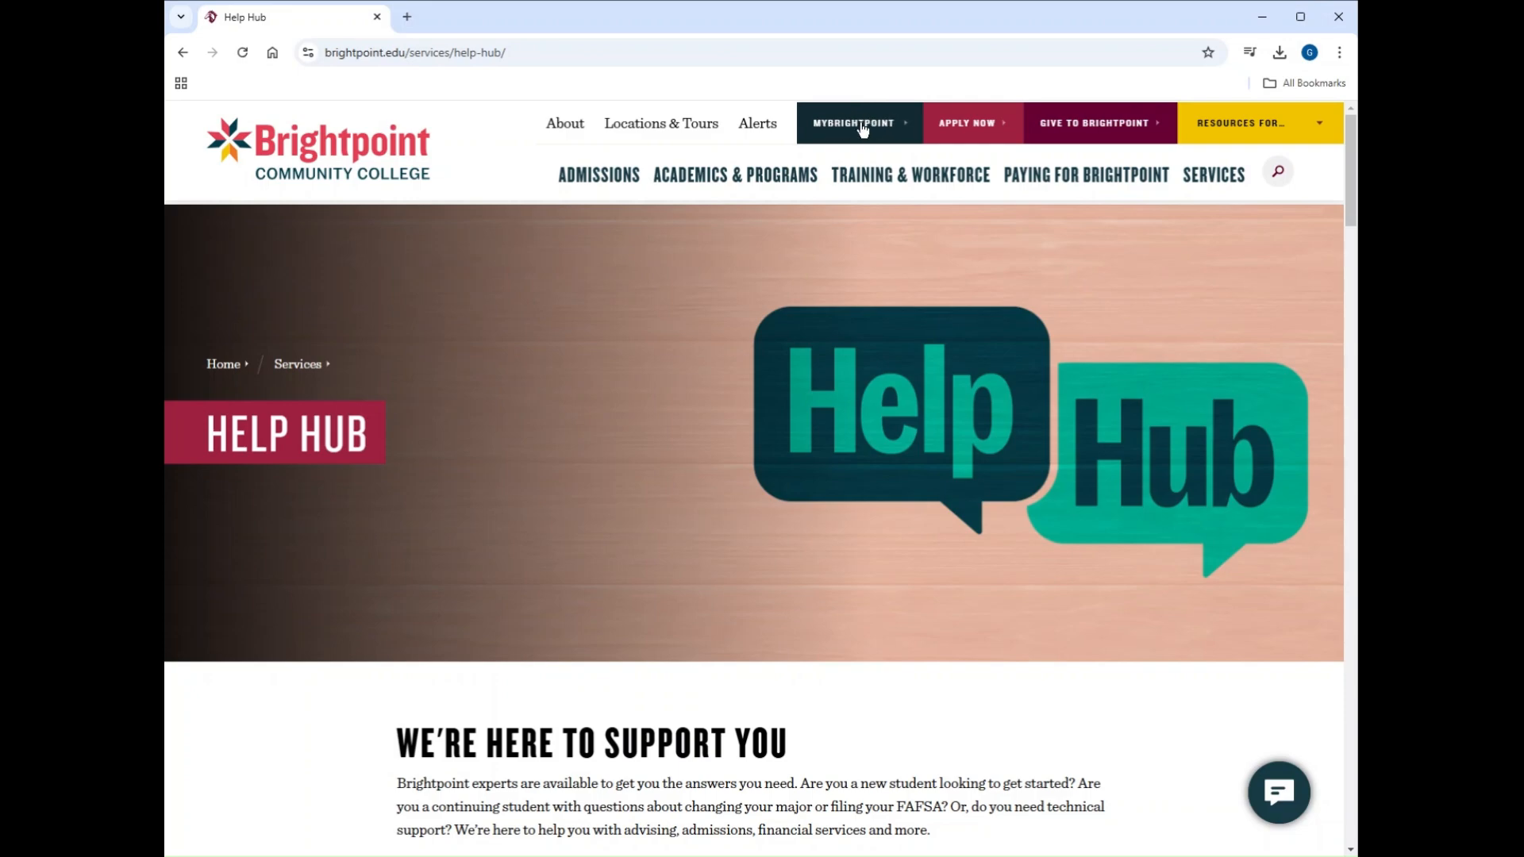
Go from the Help Hub to the SIS student homepage via MYBRIGHTPOINT.
click(853, 123)
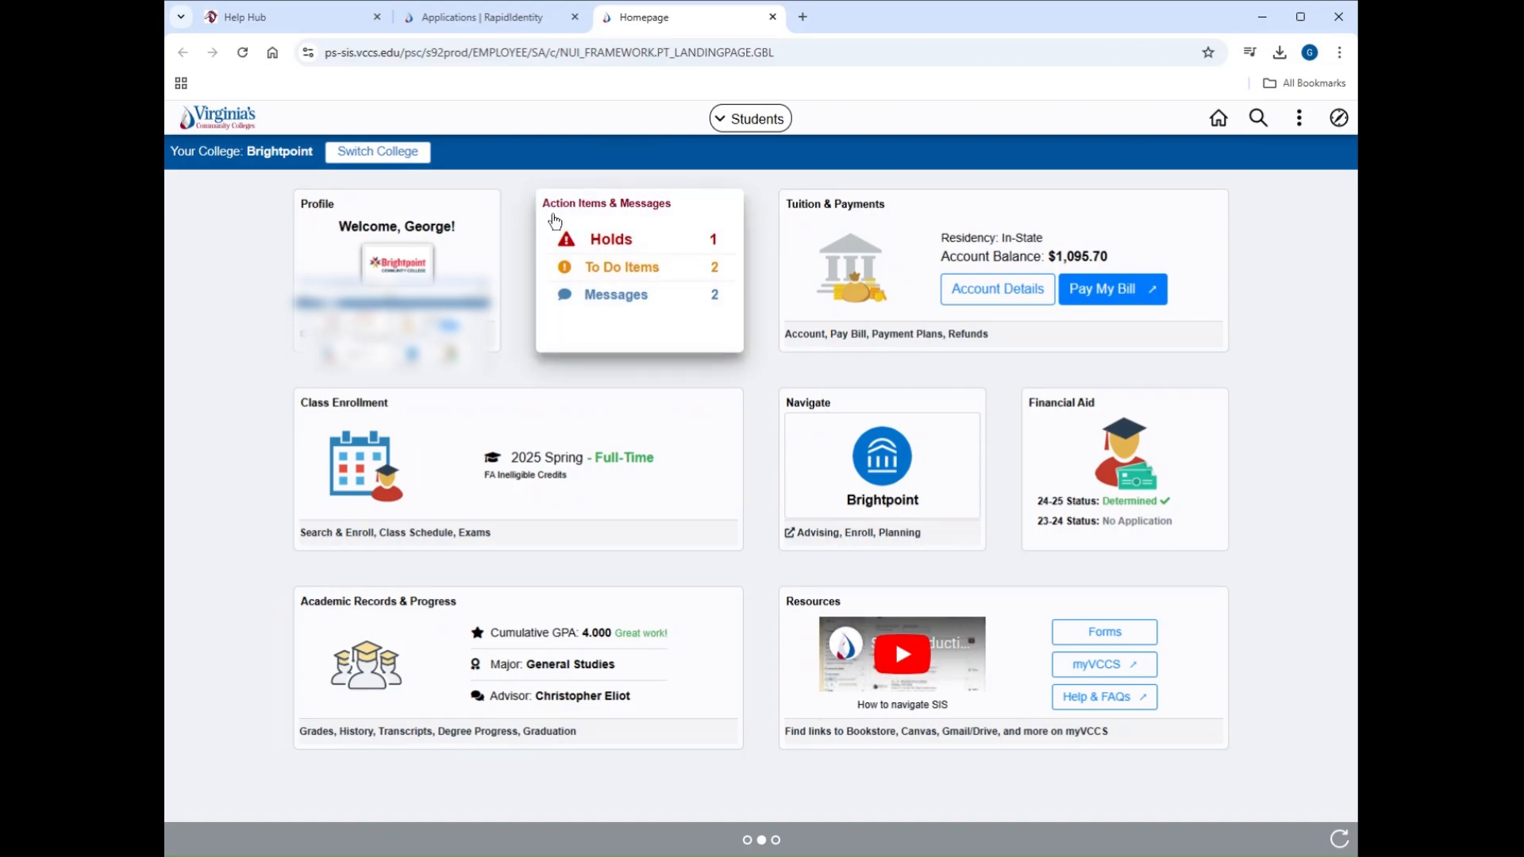
mouse_move(658, 182)
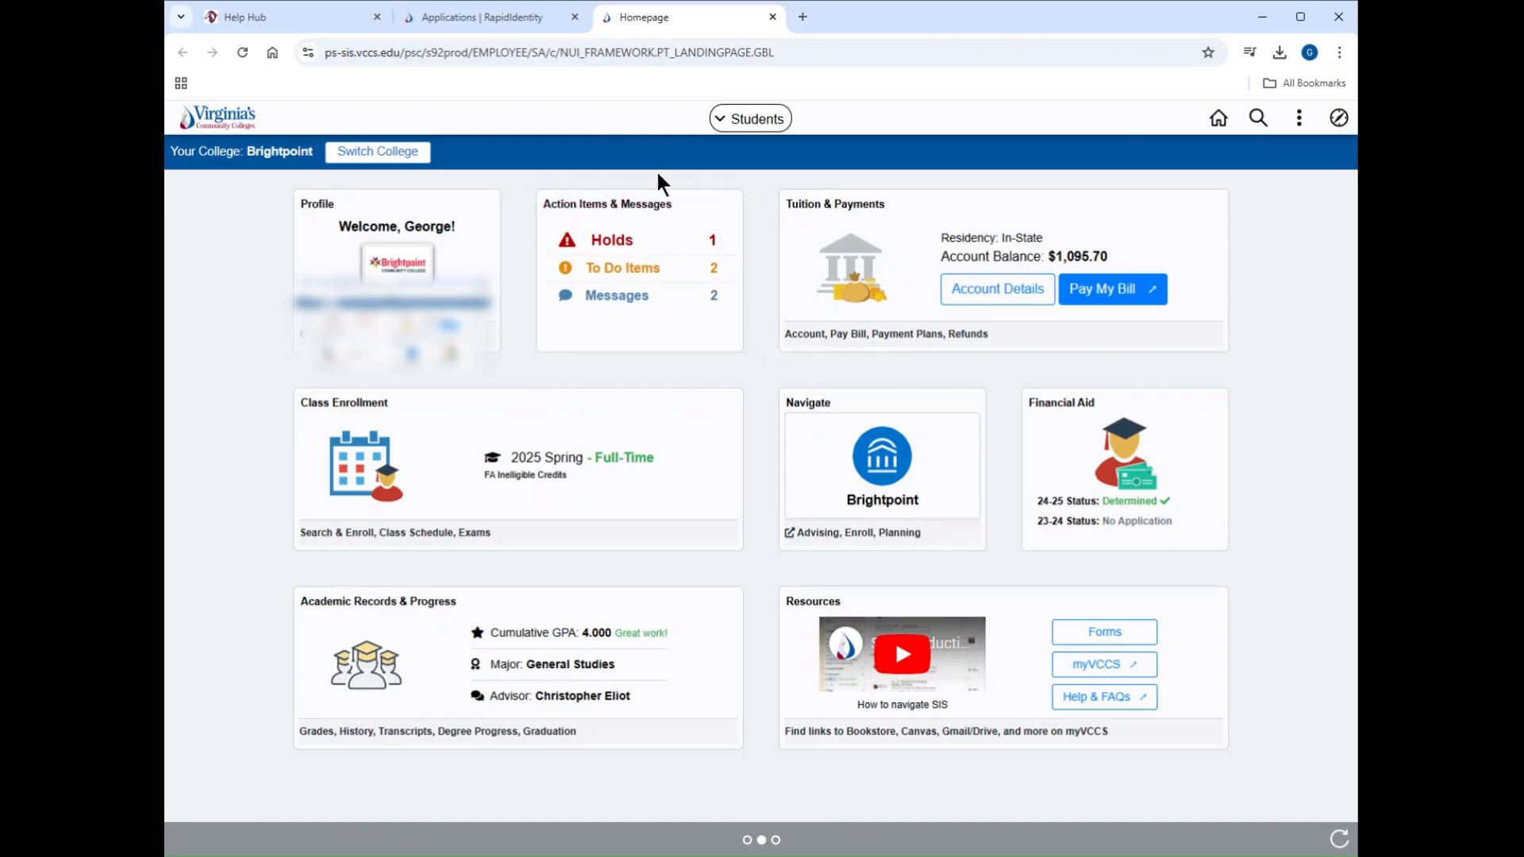
mouse_move(735, 275)
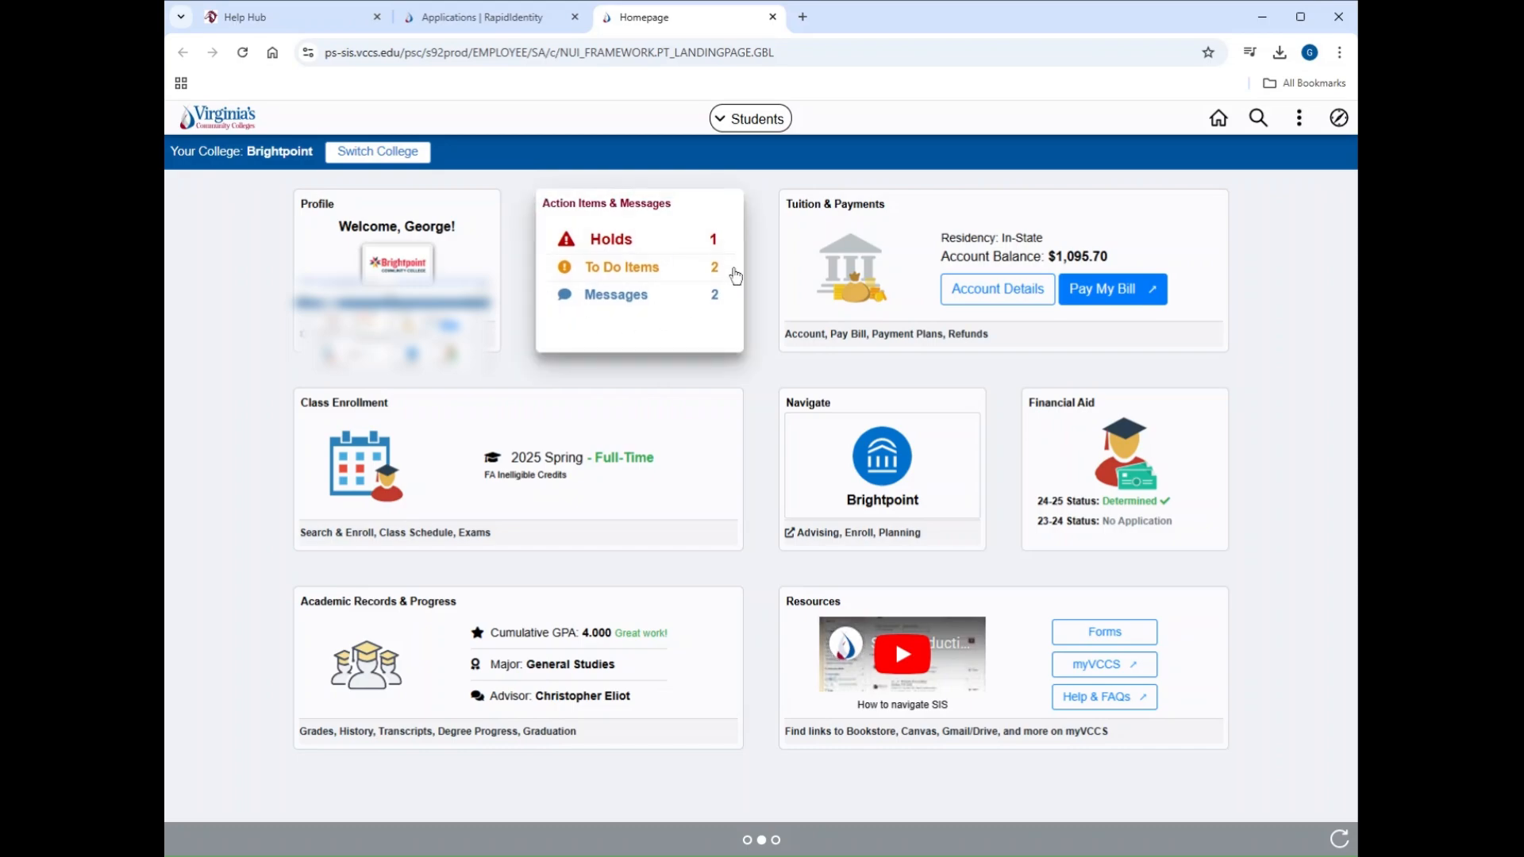
mouse_move(568, 314)
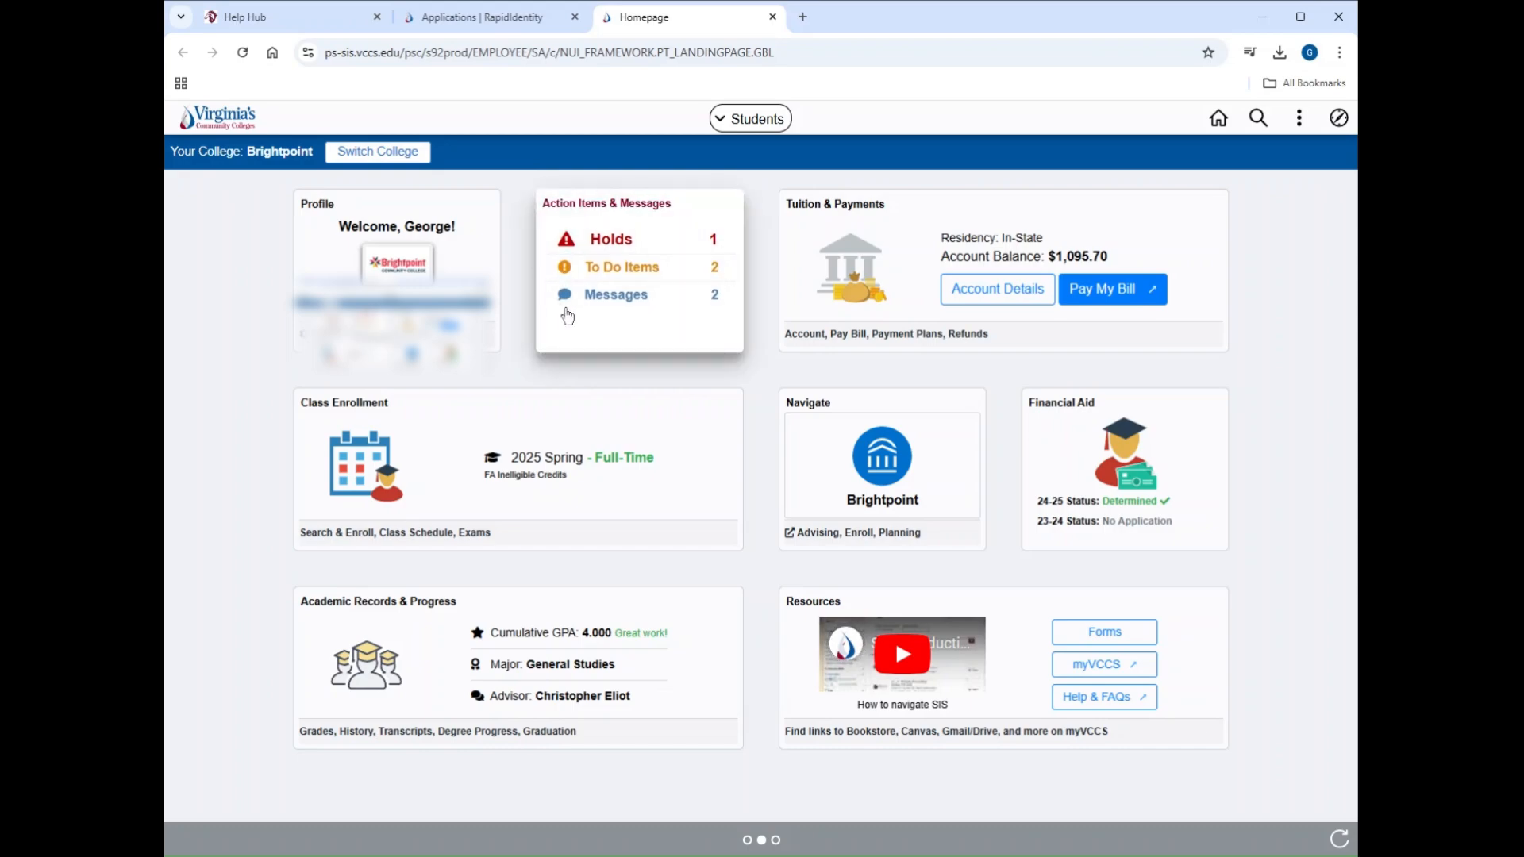
mouse_move(548, 226)
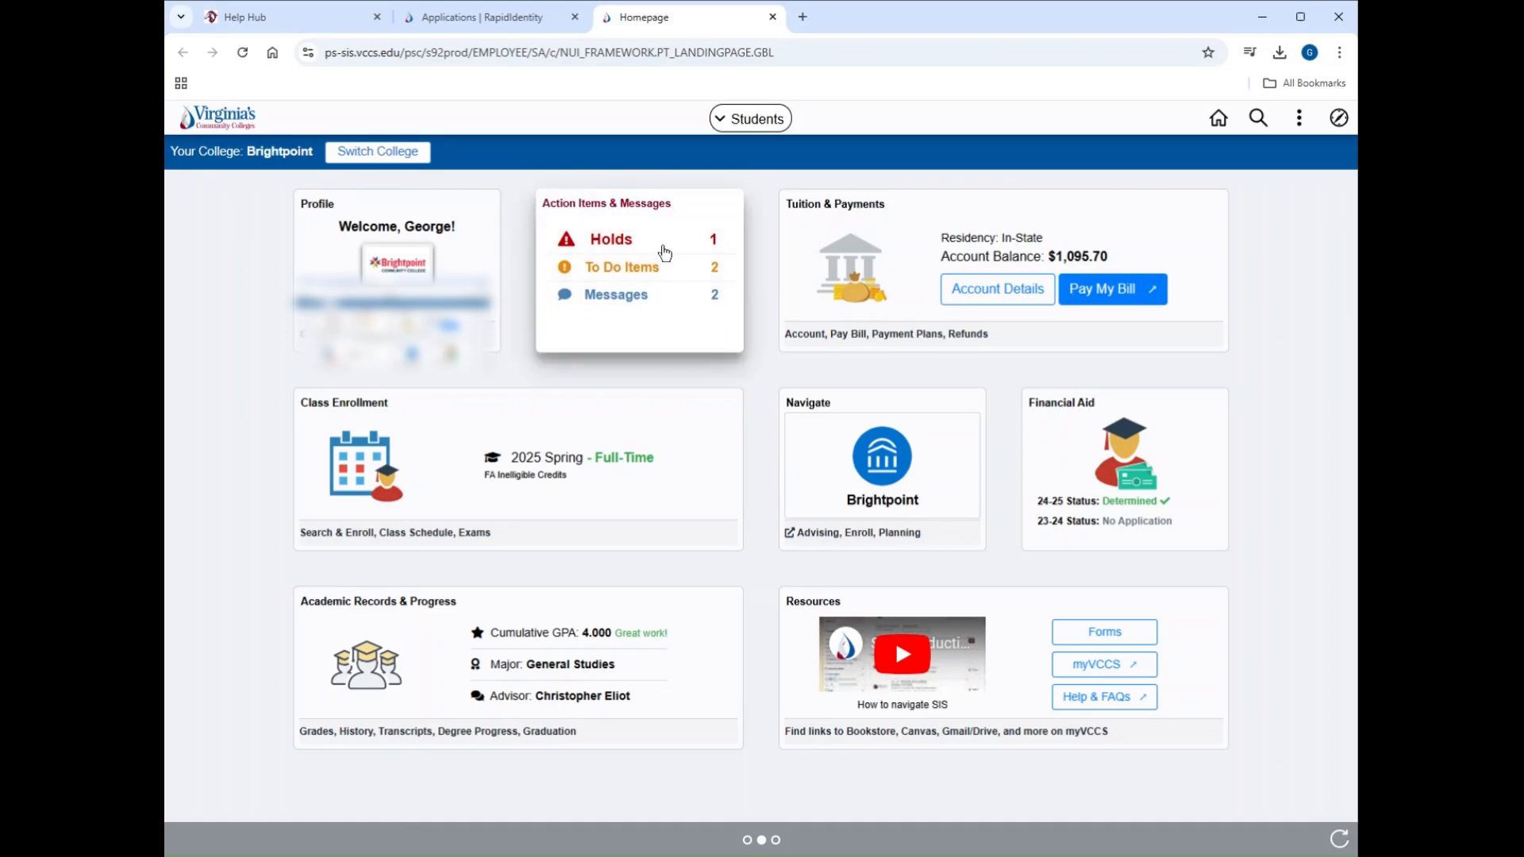
View the Holds list under Action Items & Messages.
click(610, 239)
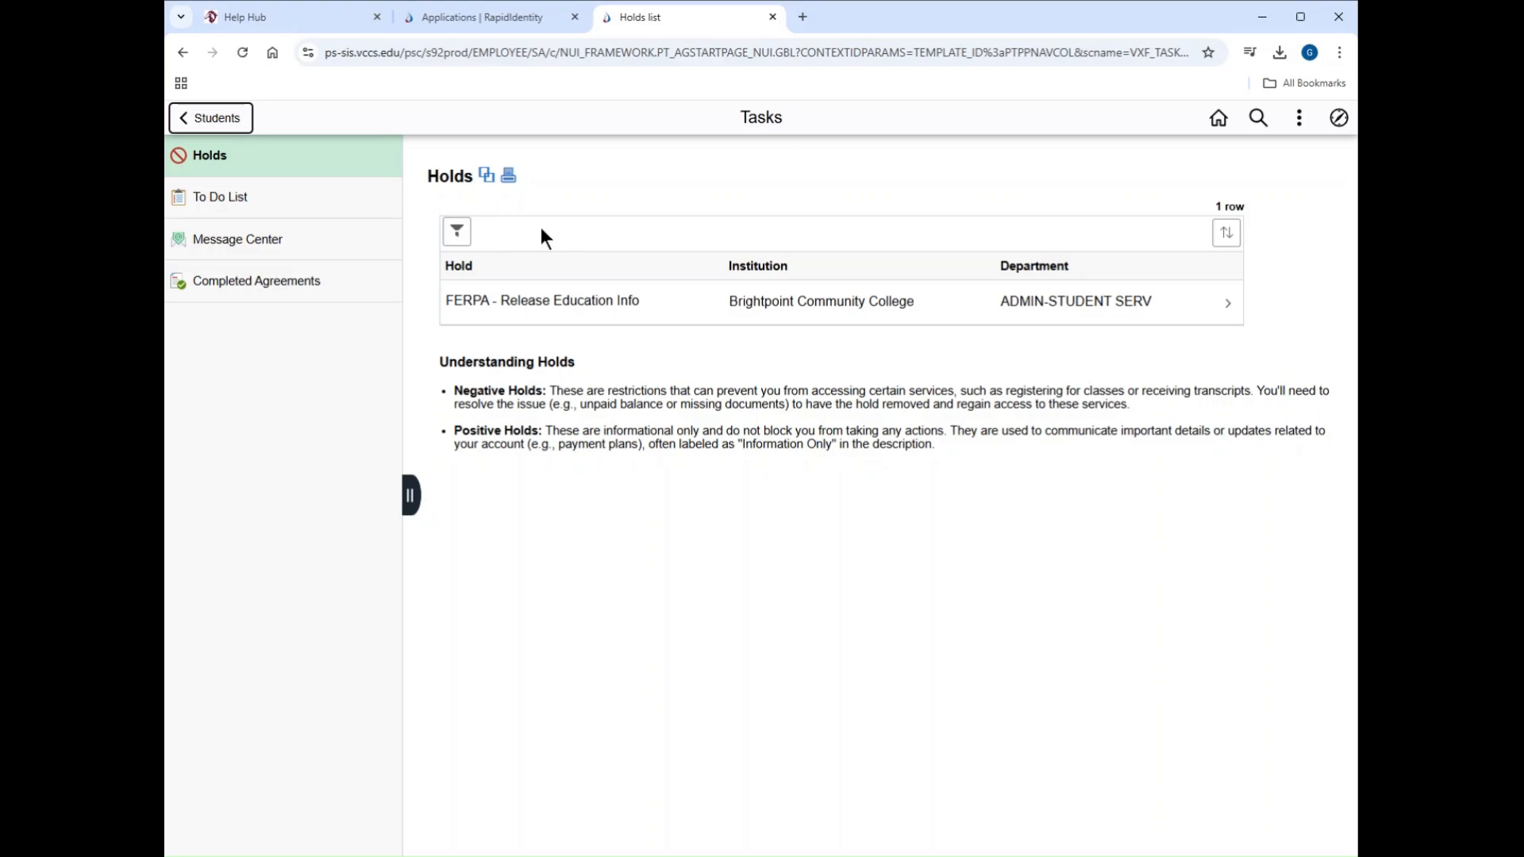
mouse_move(335, 202)
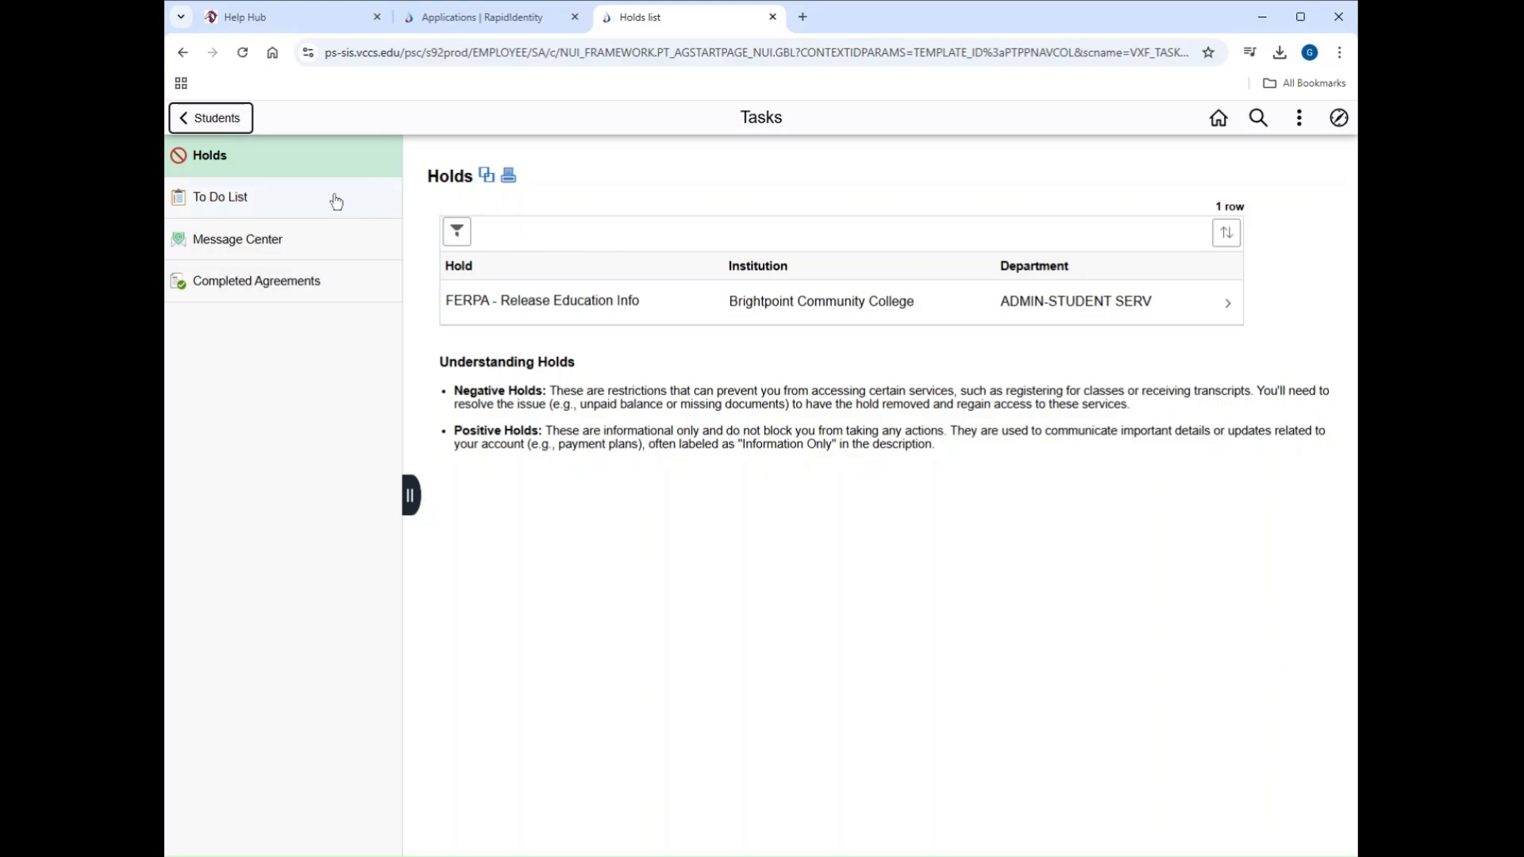
mouse_move(365, 264)
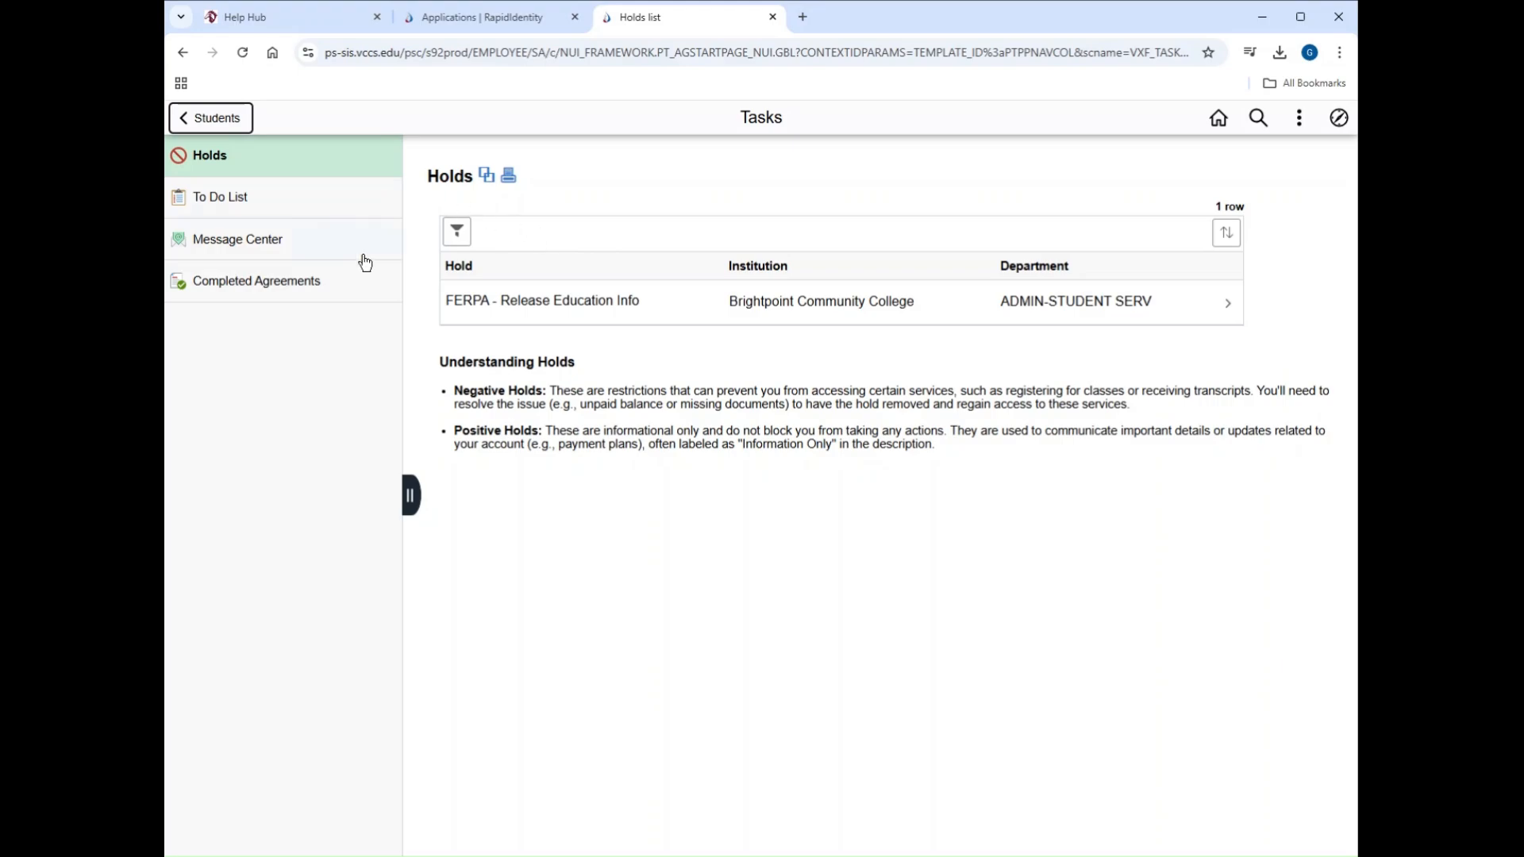
mouse_move(1210, 295)
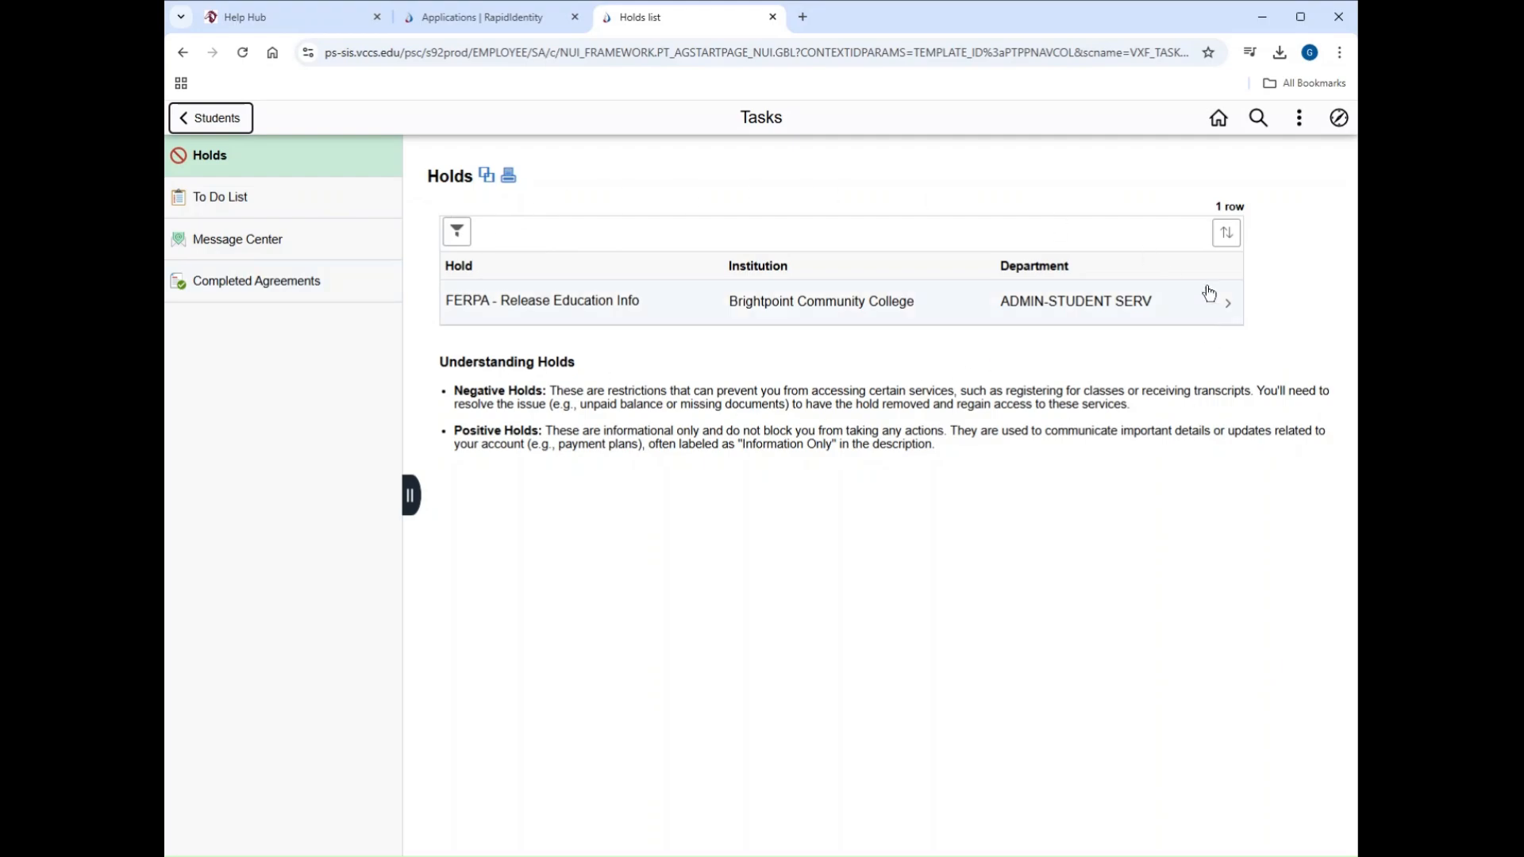
Leave the FERPA release hold and view the To Do List.
click(219, 197)
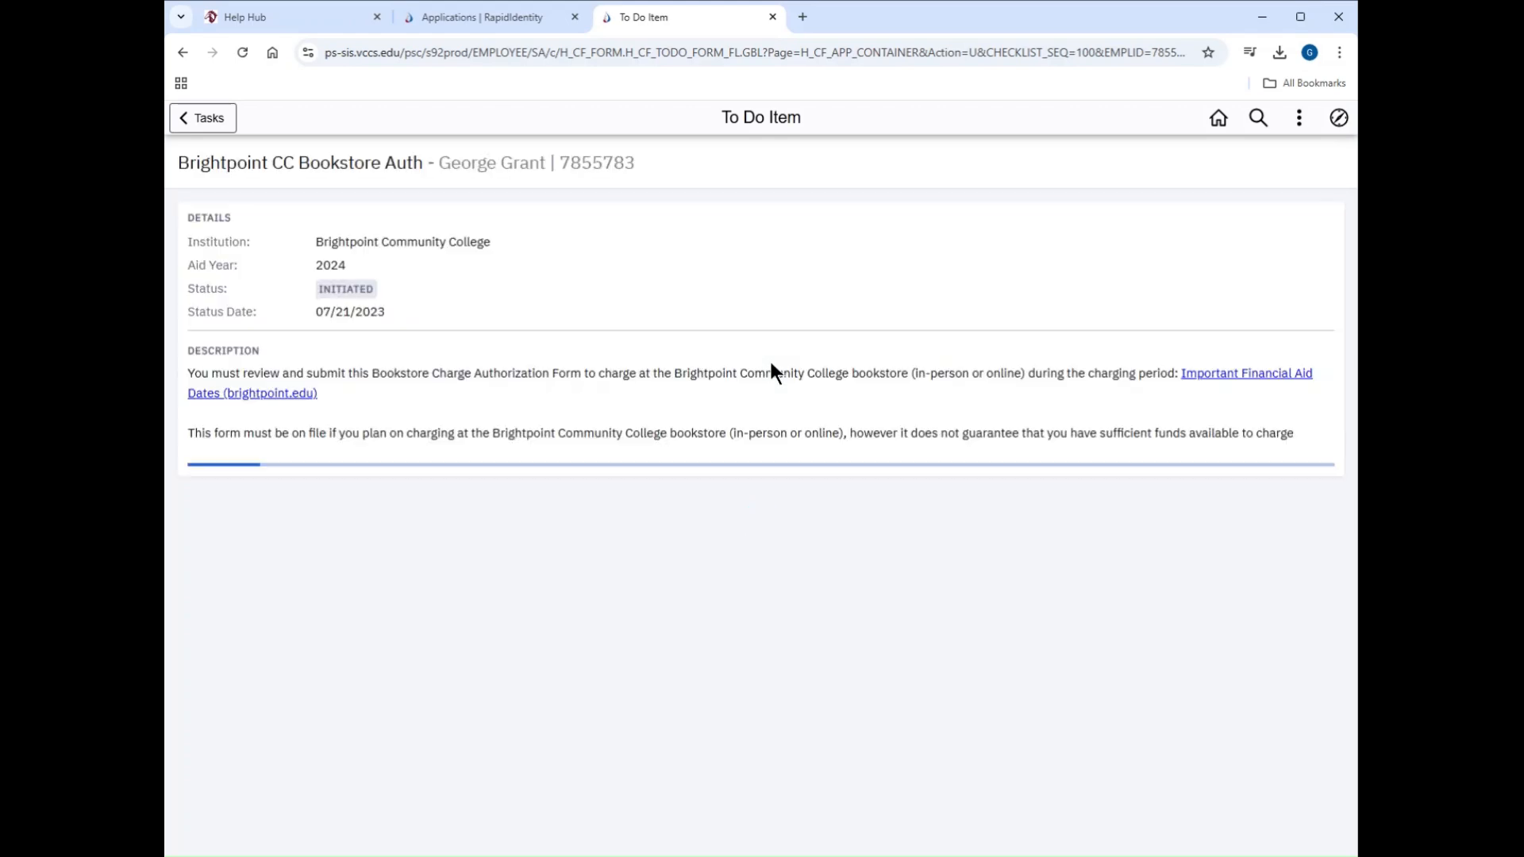
Read through the Bookstore Charge Authorization item, return to Tasks and go to Message Center.
scroll(down, 3)
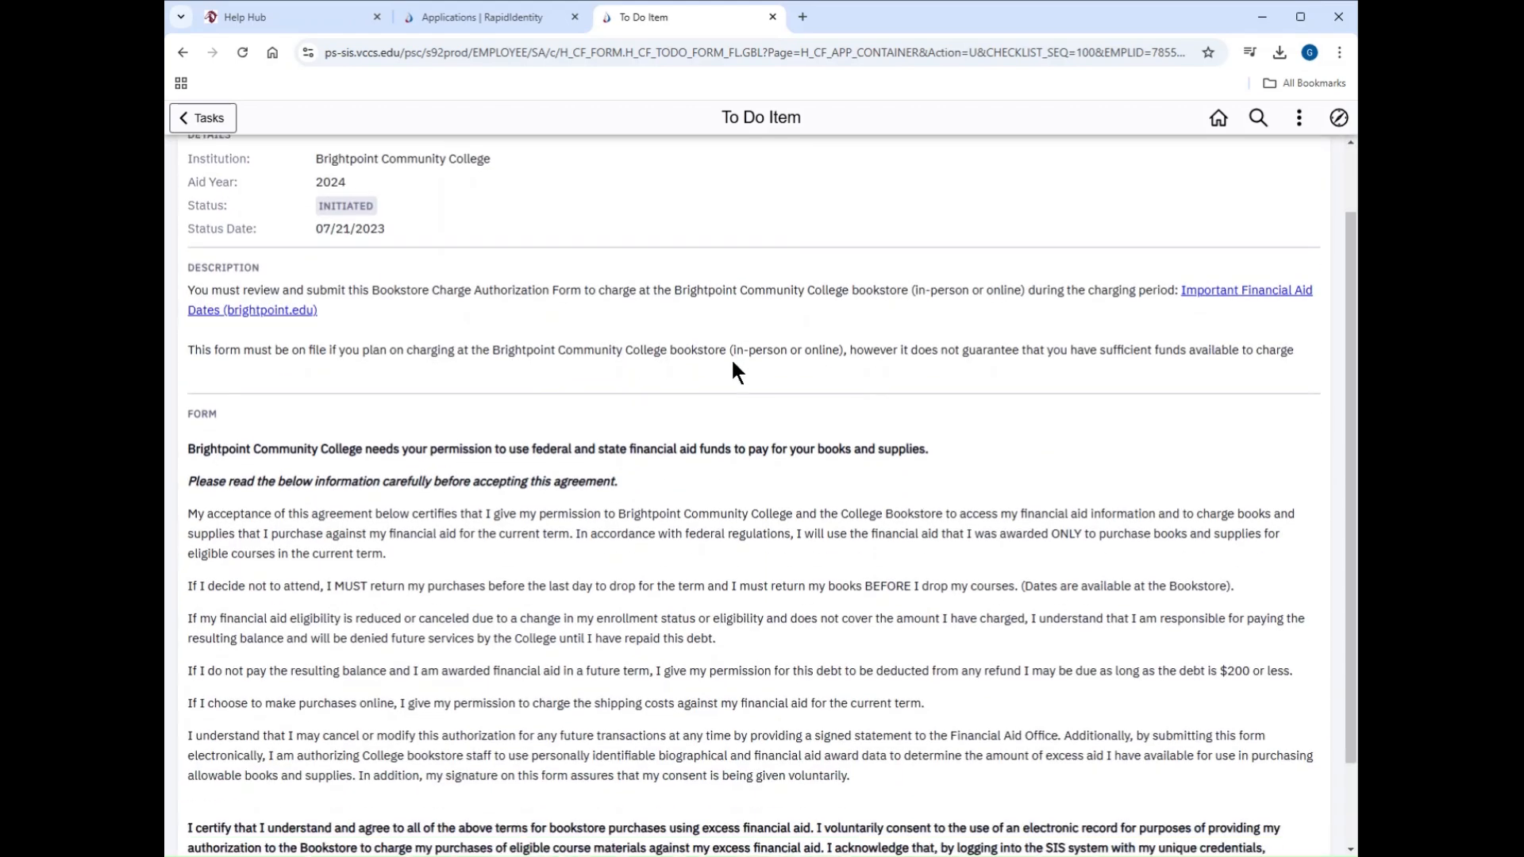
scroll(up, 3)
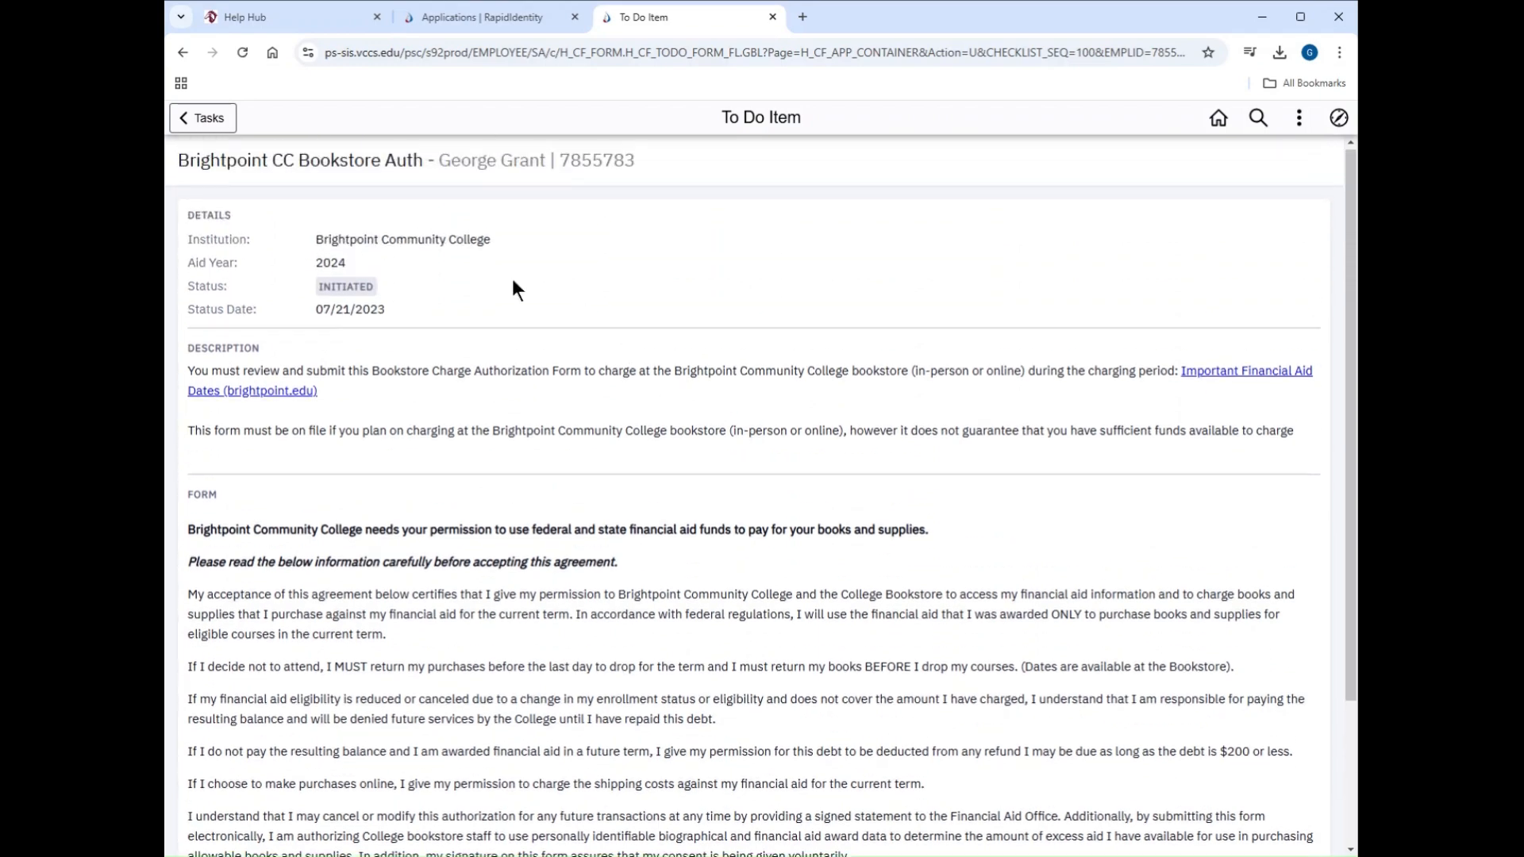
click(201, 117)
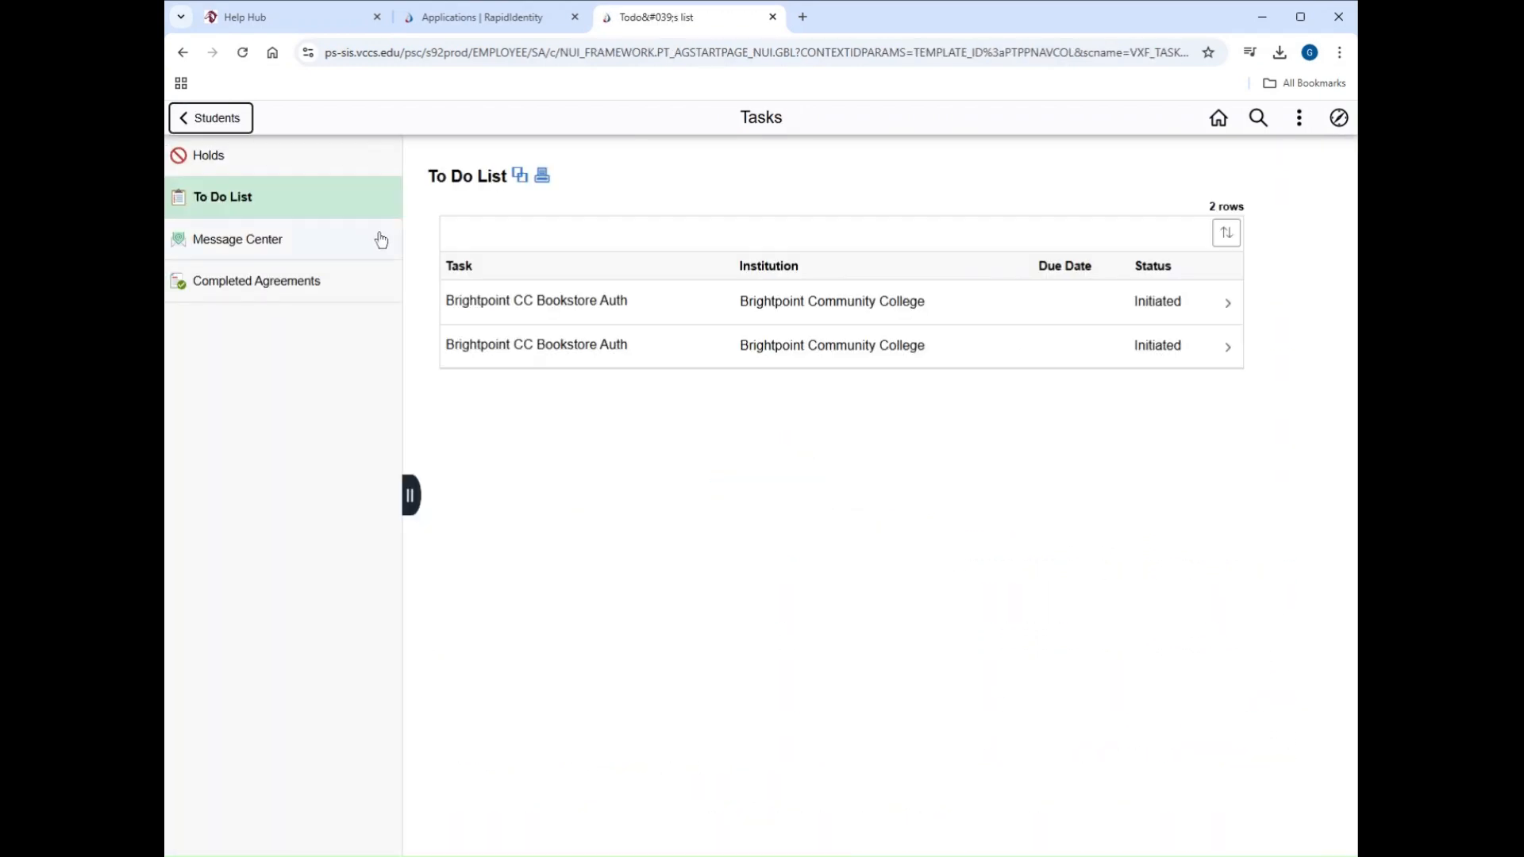
click(238, 239)
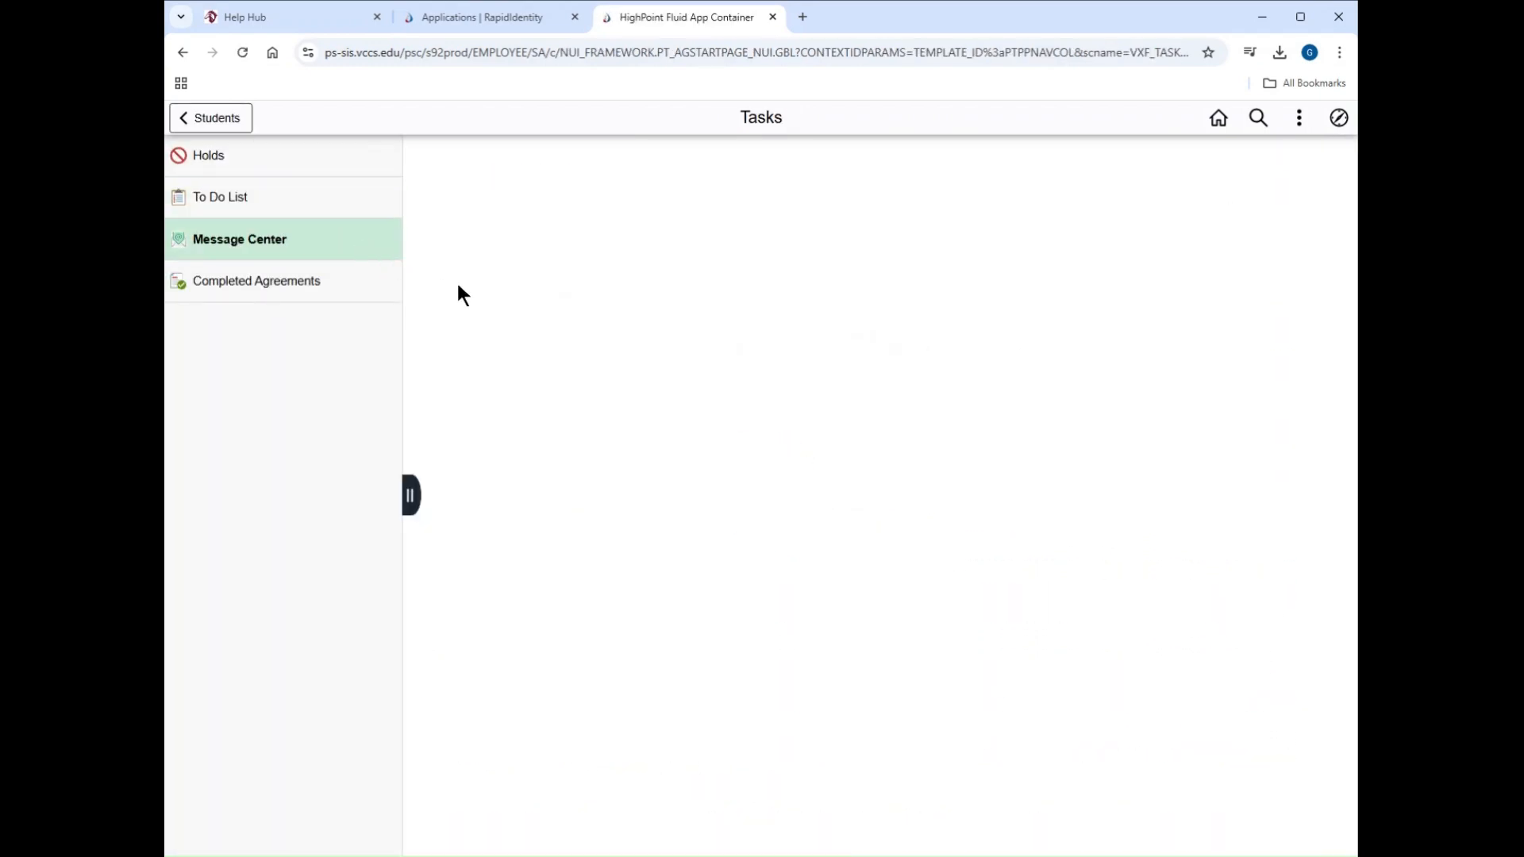
Read the Course Eligibility message listing PSY 200 and MTH 264 as eligible.
click(240, 240)
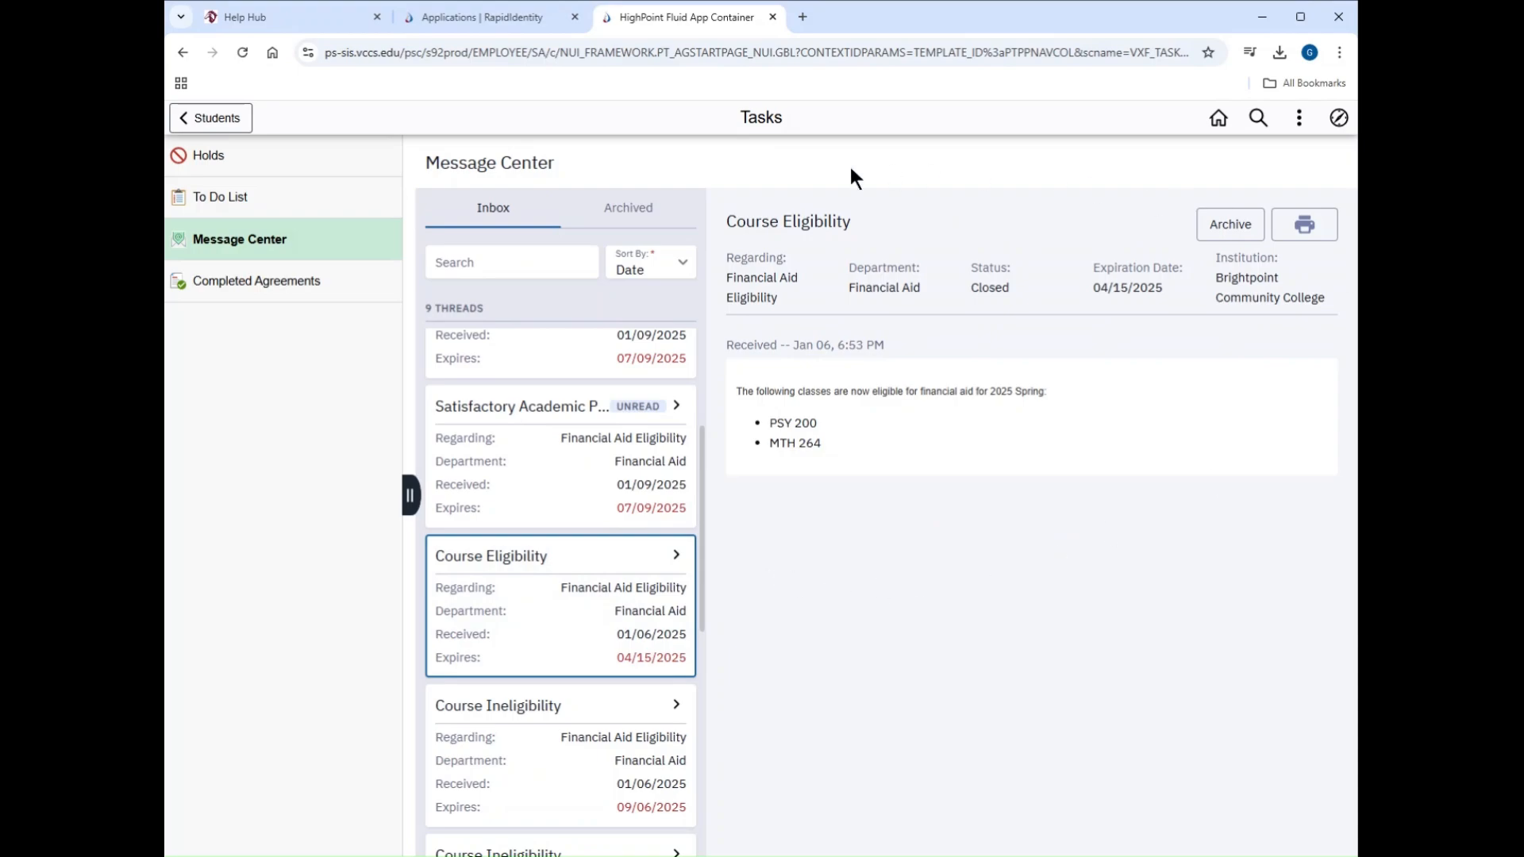
mouse_move(721, 491)
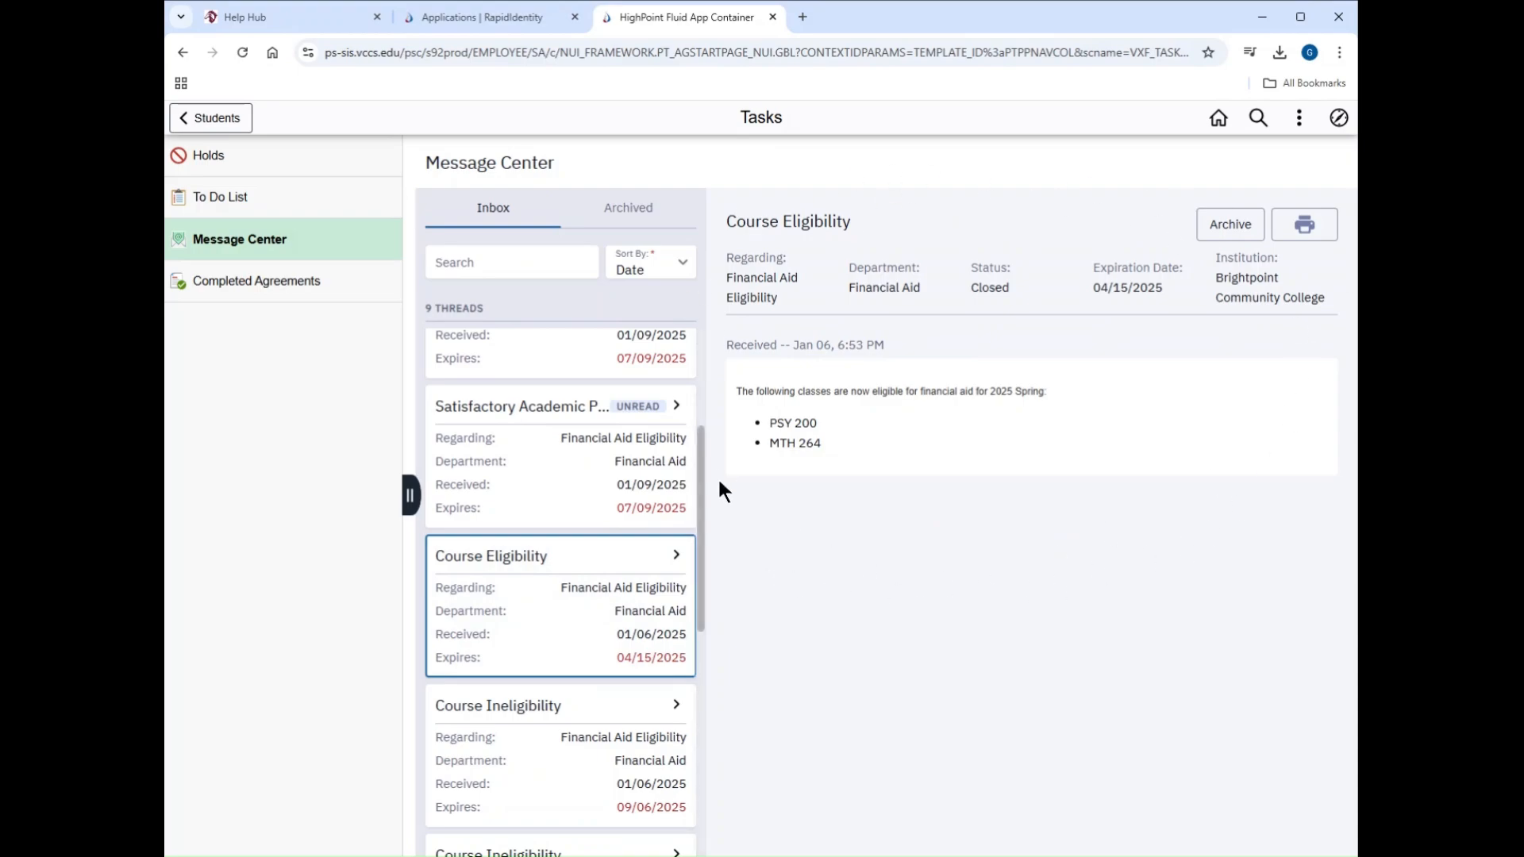
mouse_move(737, 501)
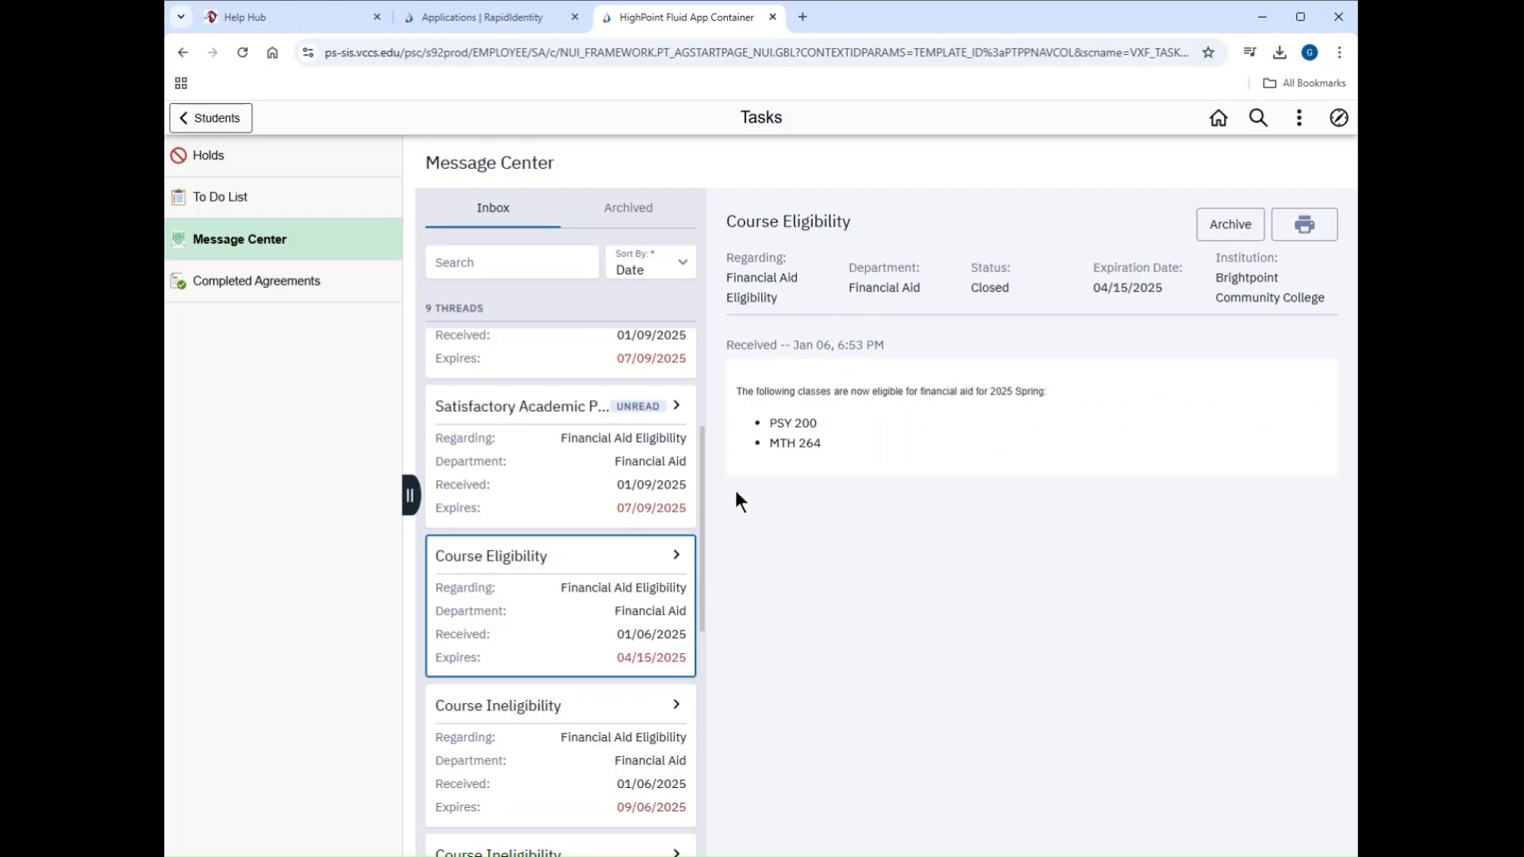
mouse_move(876, 541)
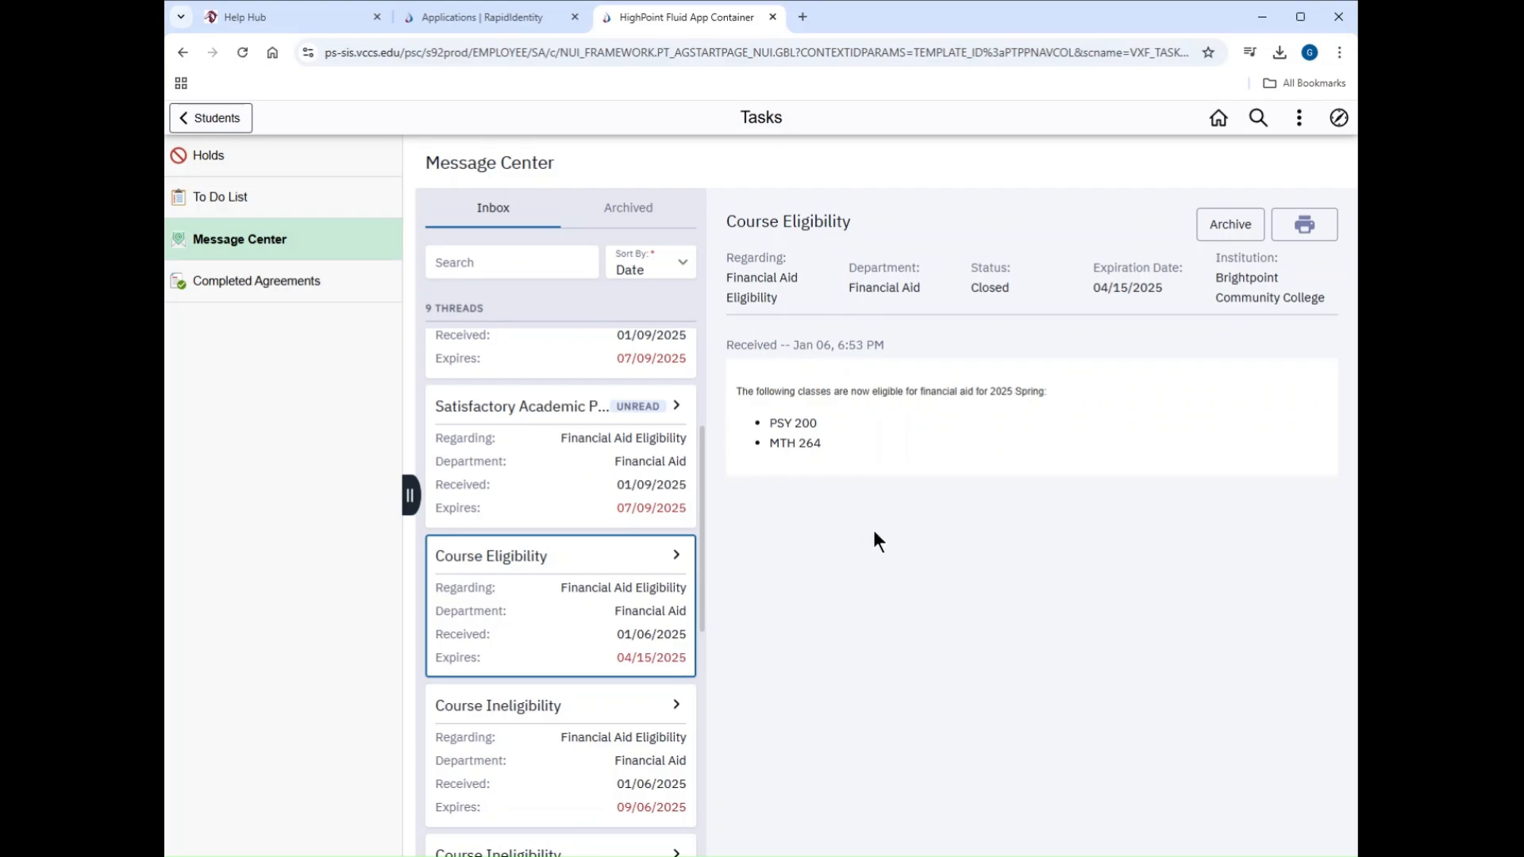